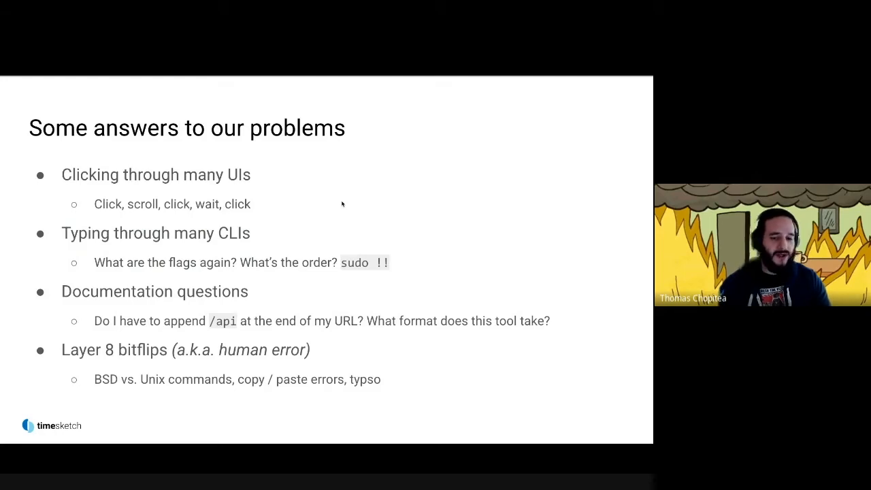
- Advance past the 'Some answers to our problems' slide to reach the live GRR demo
key(Right)
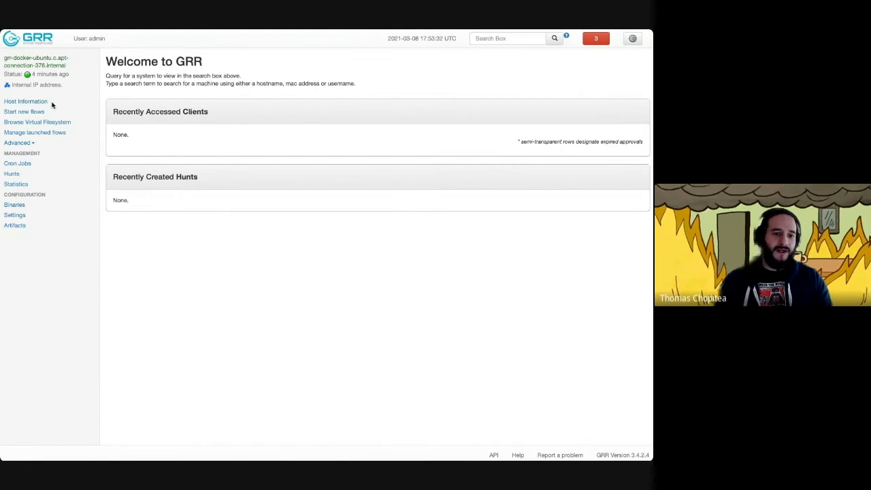
- Find the Ubuntu docker client and go to starting new flows on it
click(506, 38)
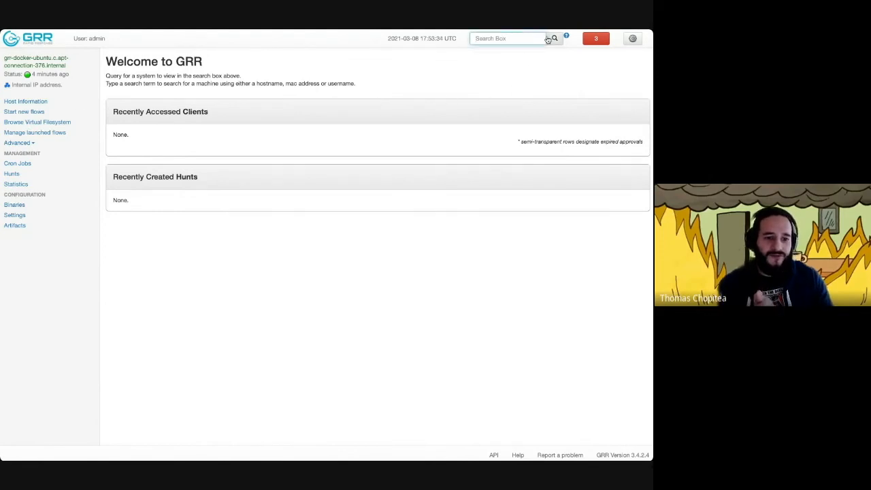
click(554, 38)
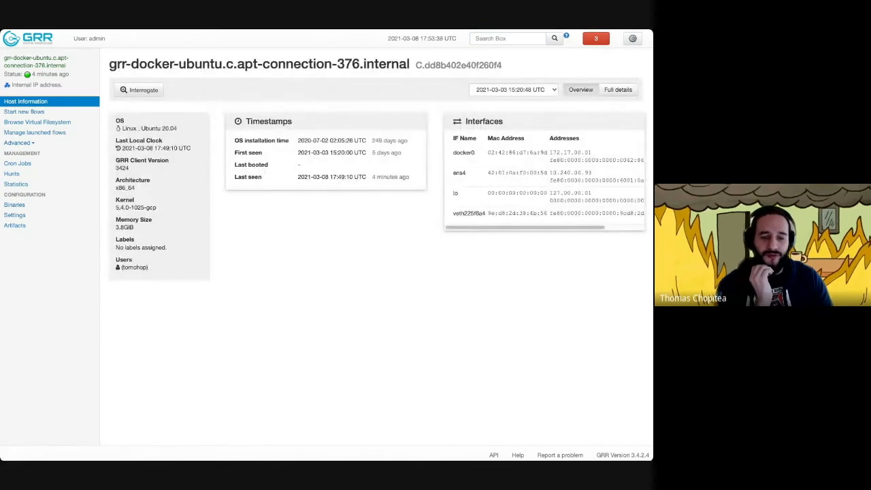
click(25, 111)
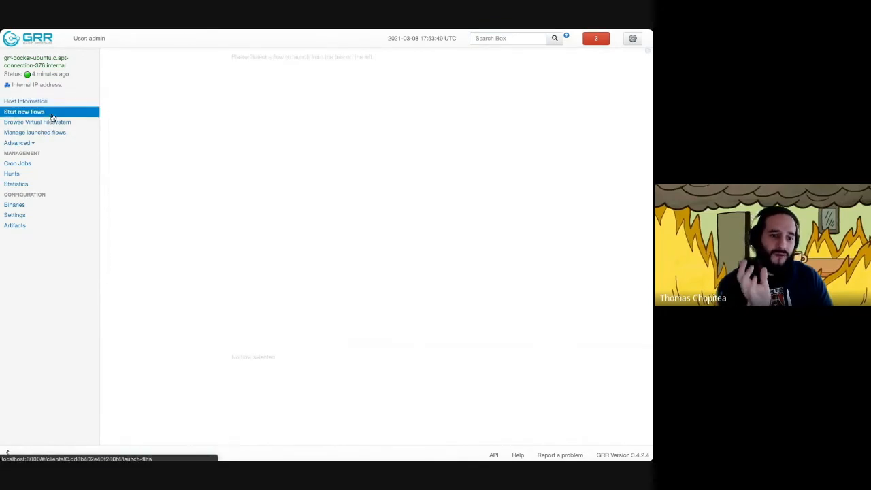
click(25, 111)
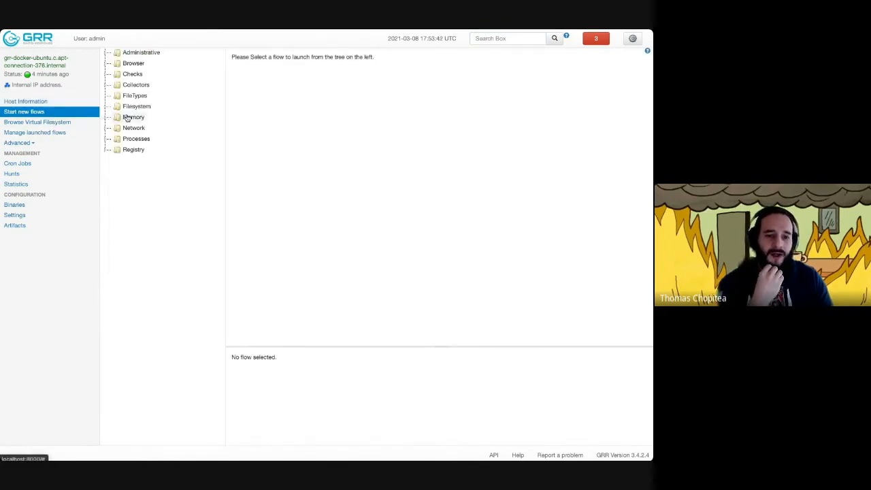
- Choose the Timeline flow under Collectors and add an output plugin to it
click(136, 106)
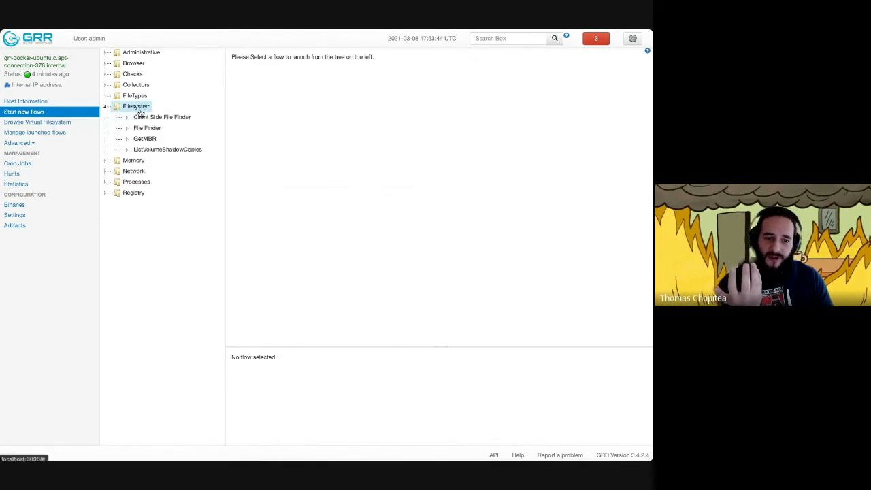
click(136, 84)
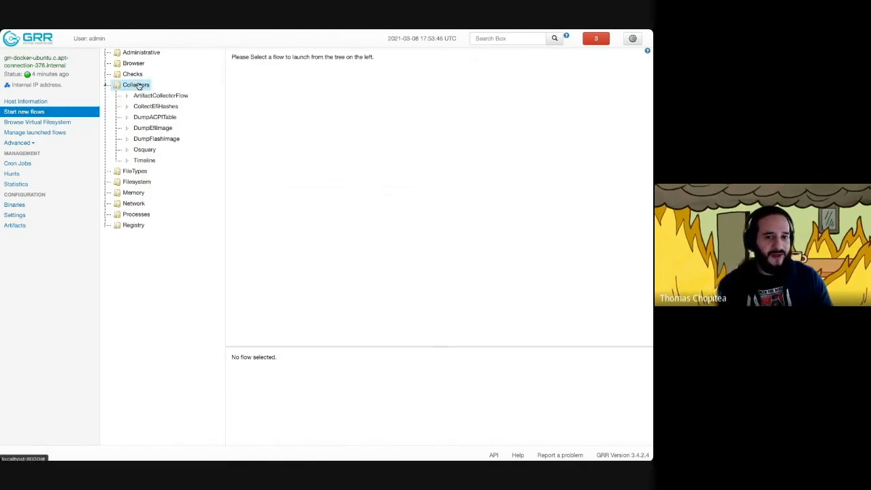
click(144, 161)
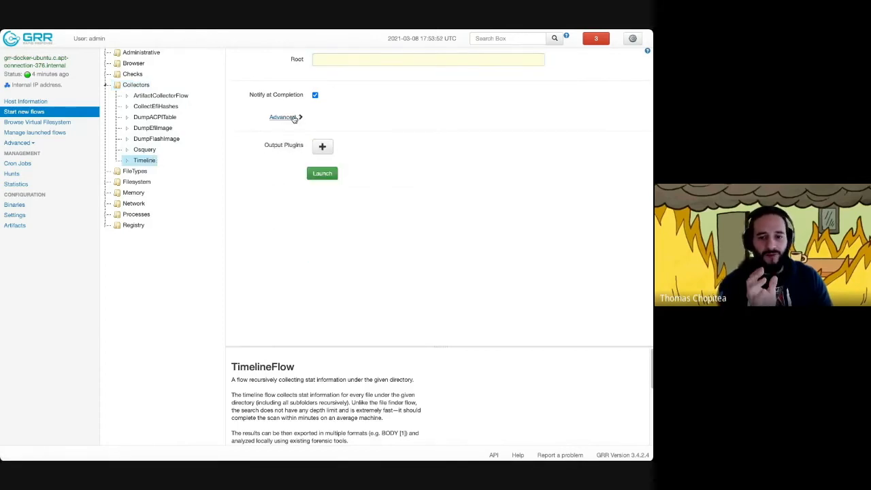
click(321, 146)
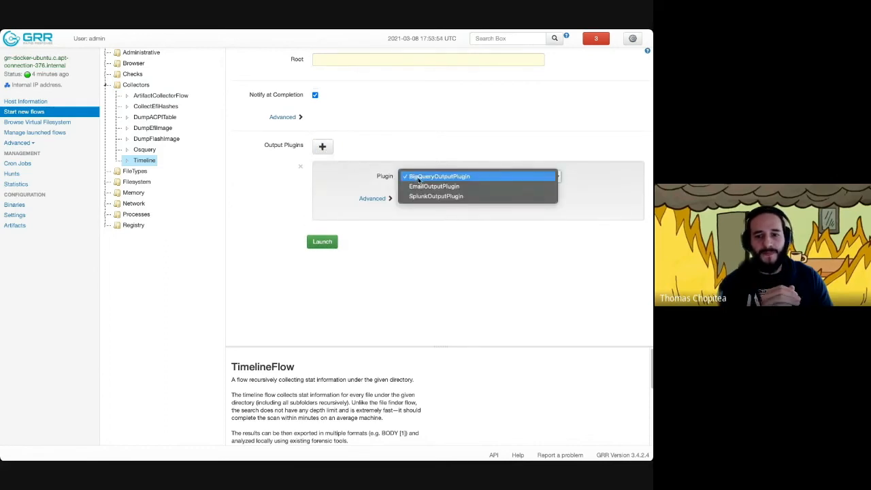
click(435, 177)
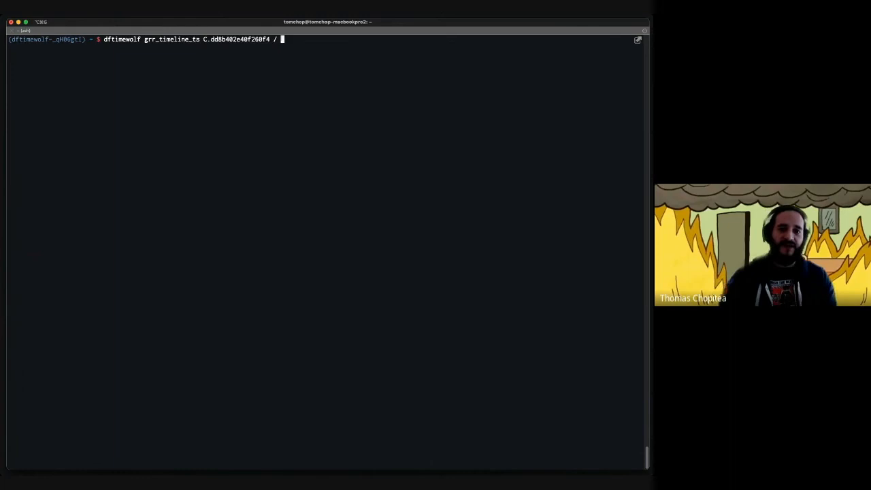
- Name the sketch ts_summit_demo and add the --sketch_id argument to the dftimewolf command
text(ts_summit_d)
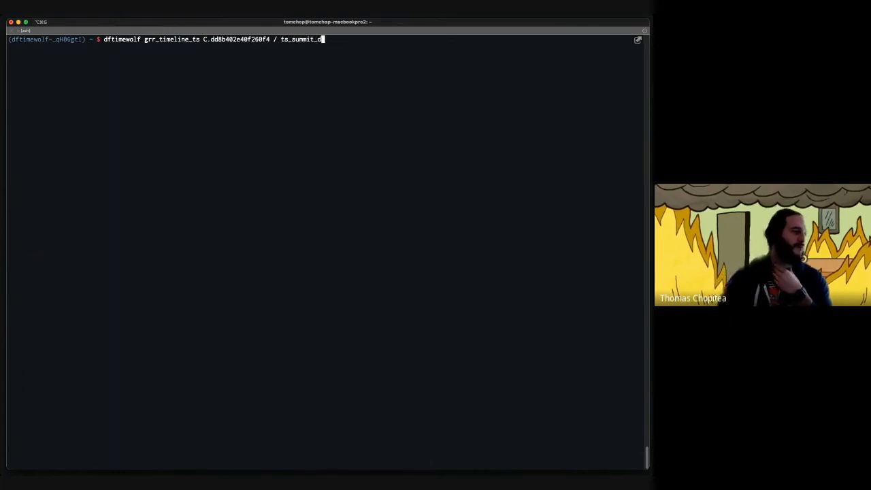
text(emo --sketch_id)
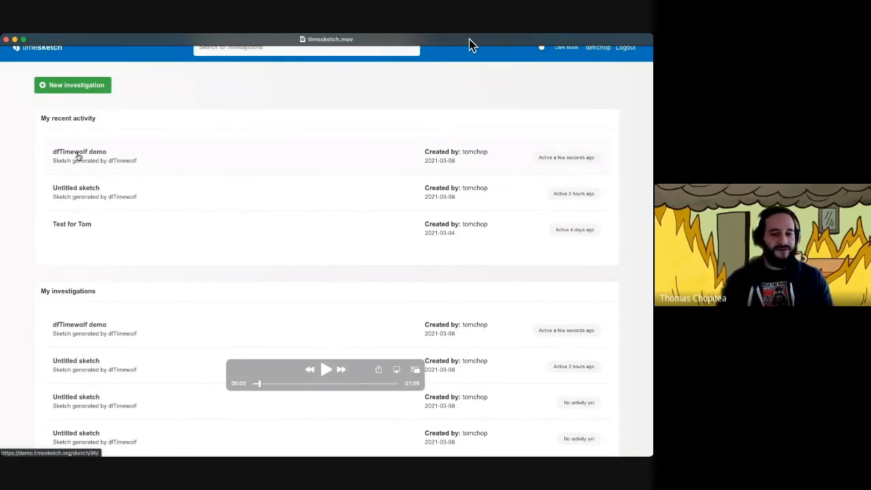
mouse_move(484, 53)
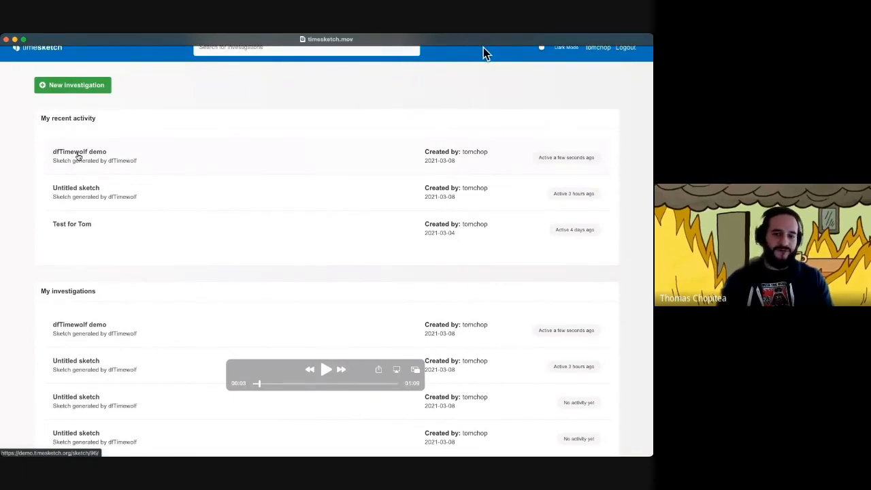
- Enter the dfTimewolf demo sketch and explore the GRR Ubuntu timeline's events
click(79, 151)
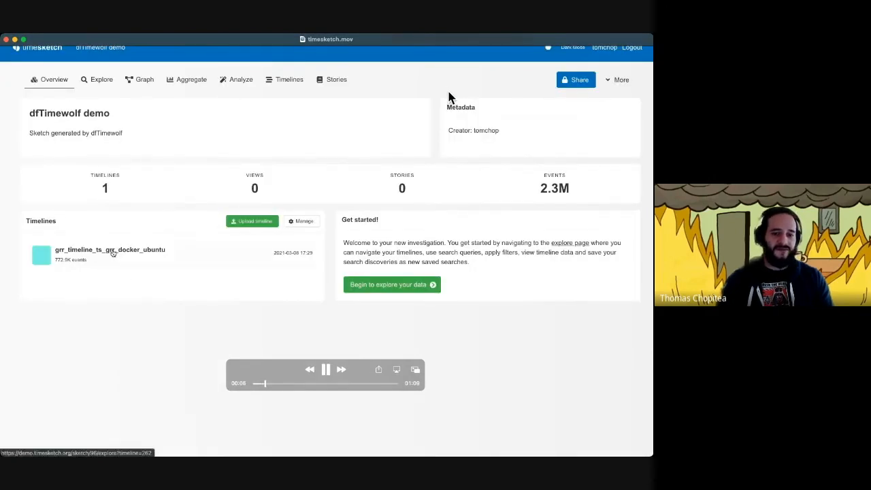
click(108, 250)
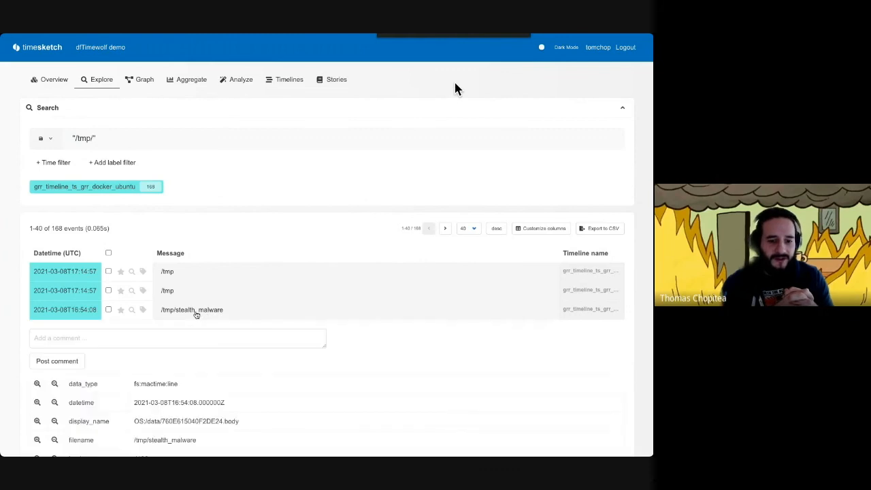
- Review the /tmp/stealth_malware events in the results, then search for /var/log events
scroll(down, 3)
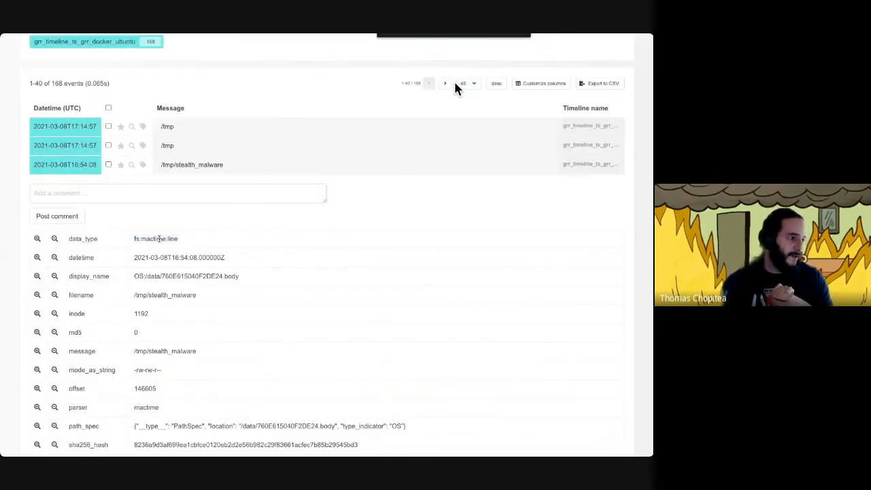
scroll(down, 3)
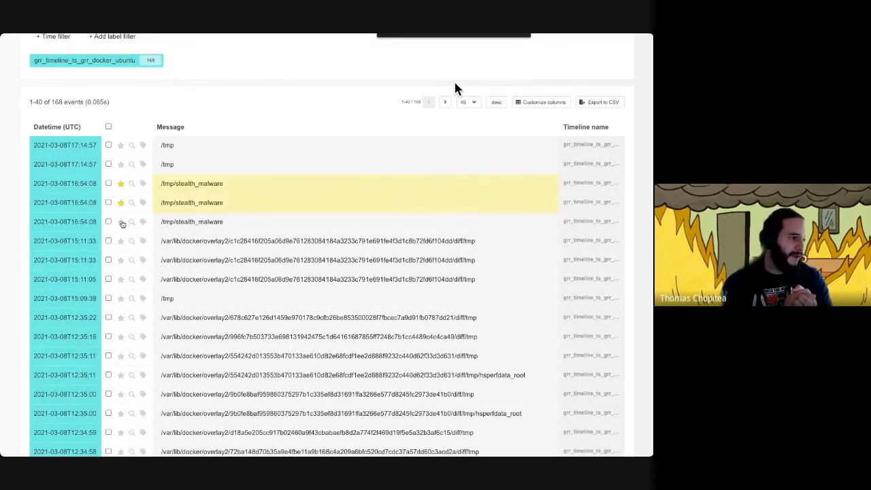
scroll(down, 3)
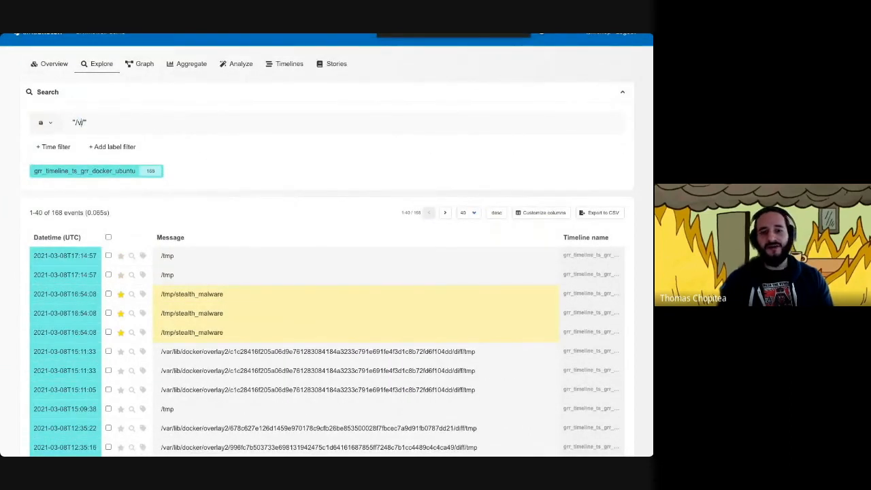
text(/var/log)
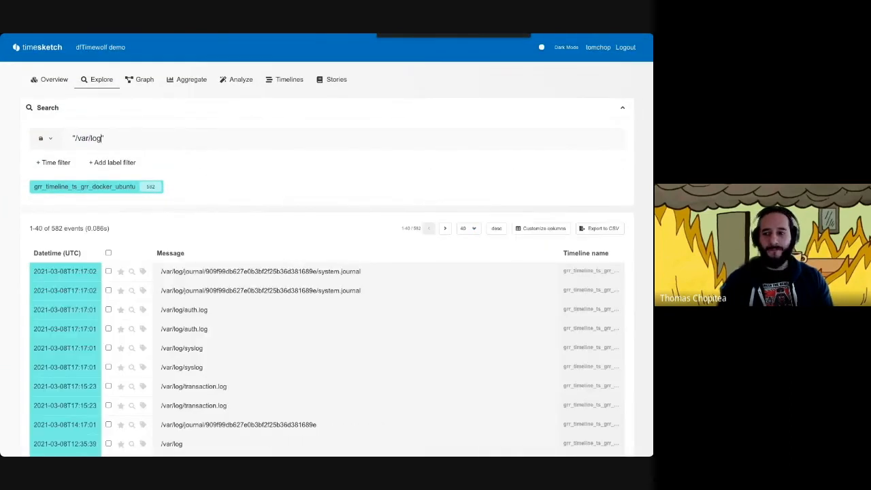